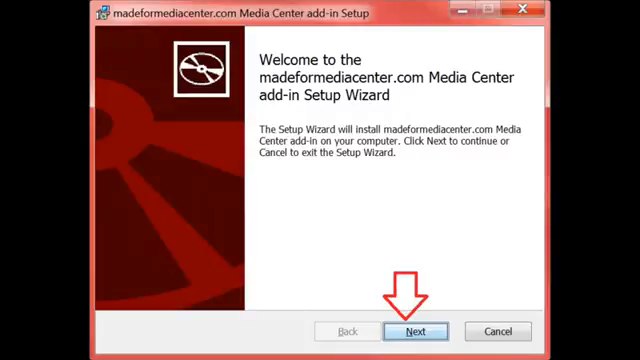
# Accept the license, install the add-in to the default folder, and finish so Media Center shows Extras.
pyautogui.click(412, 332)
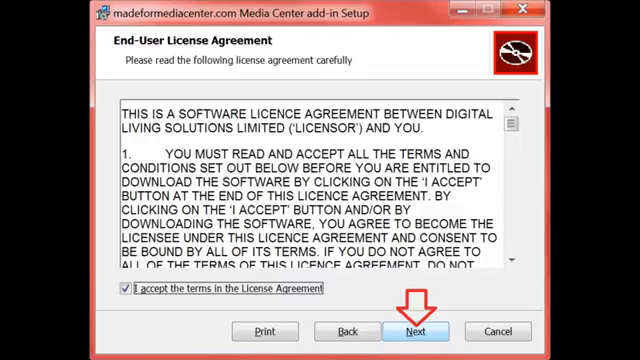
pyautogui.click(412, 332)
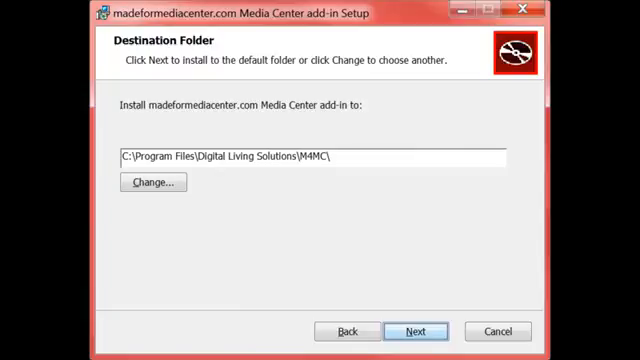
pyautogui.click(416, 332)
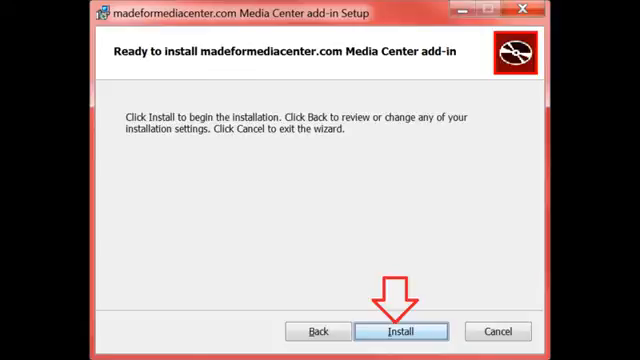
pyautogui.click(404, 332)
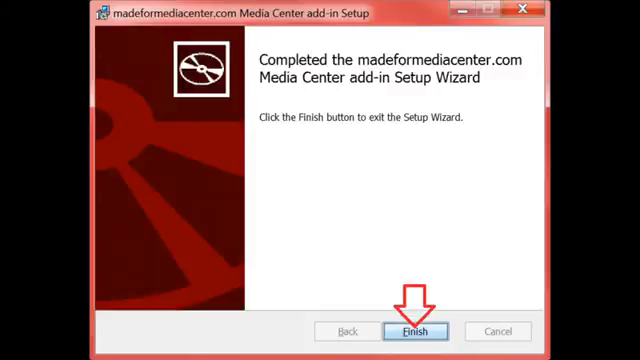
pyautogui.click(414, 332)
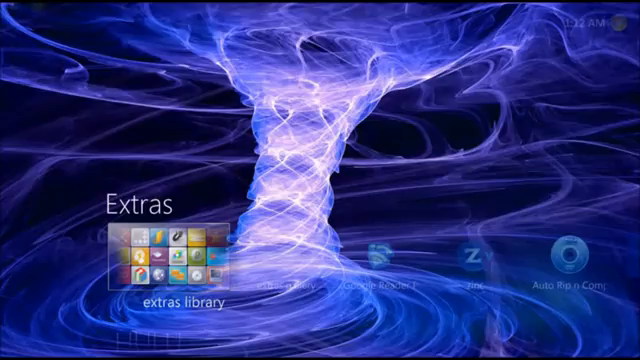